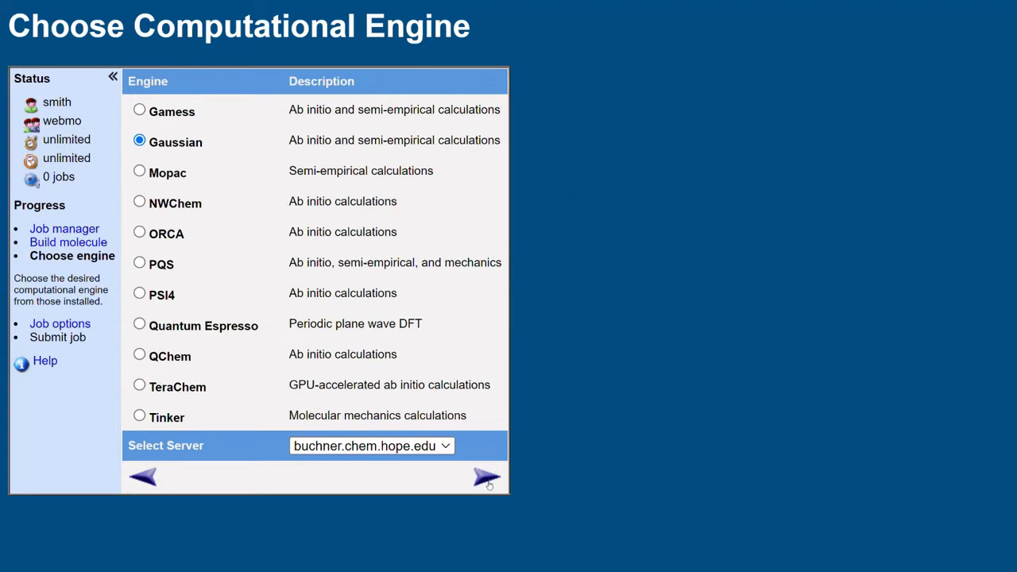
Proceed with Gaussian as the engine to reach its job options for C2H4O2
click(487, 477)
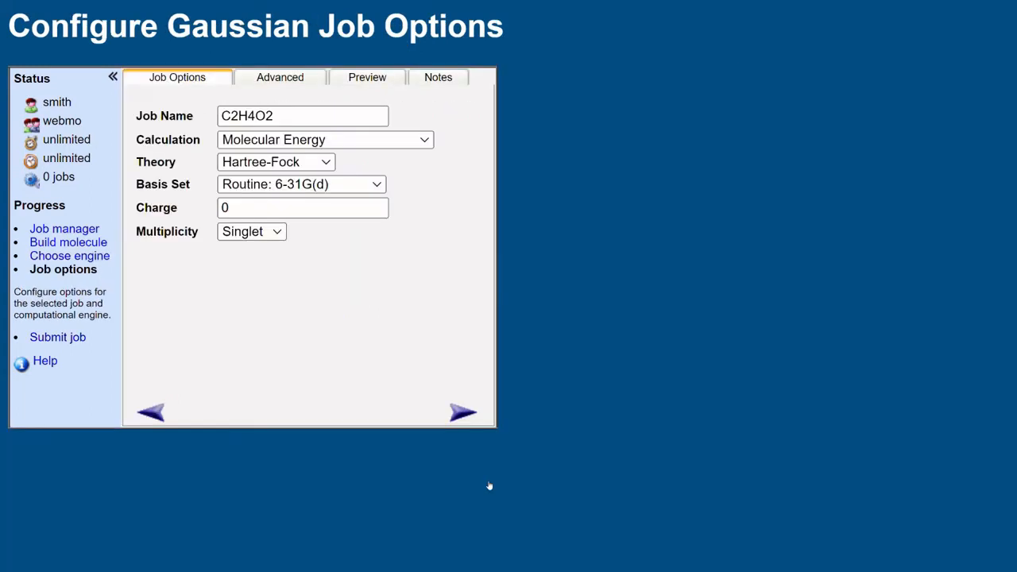
mouse_move(237, 301)
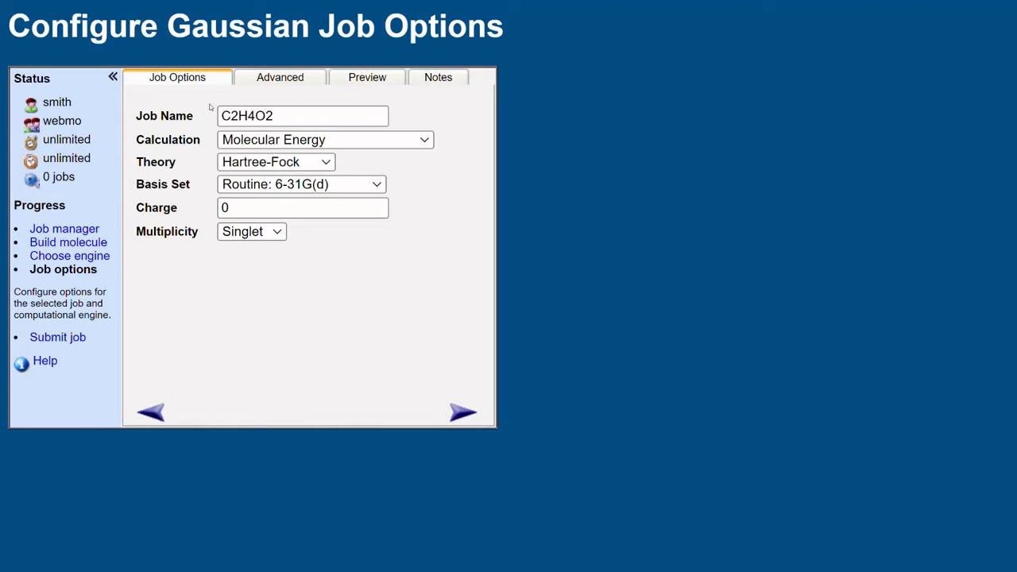
Replace the job name C2H4O2 with 'Acetic Acid'
triple_click(303, 116)
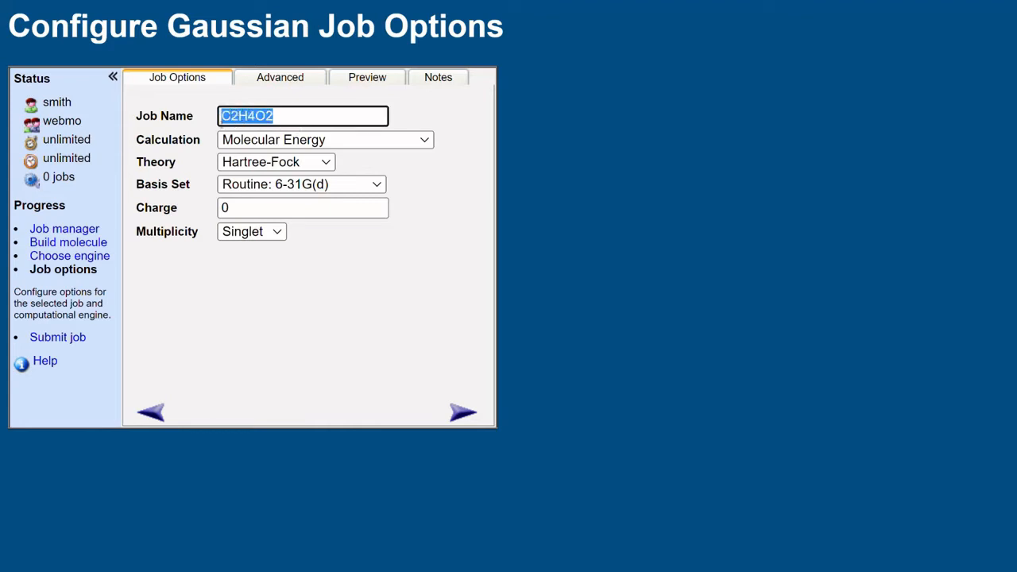
text(Acetic)
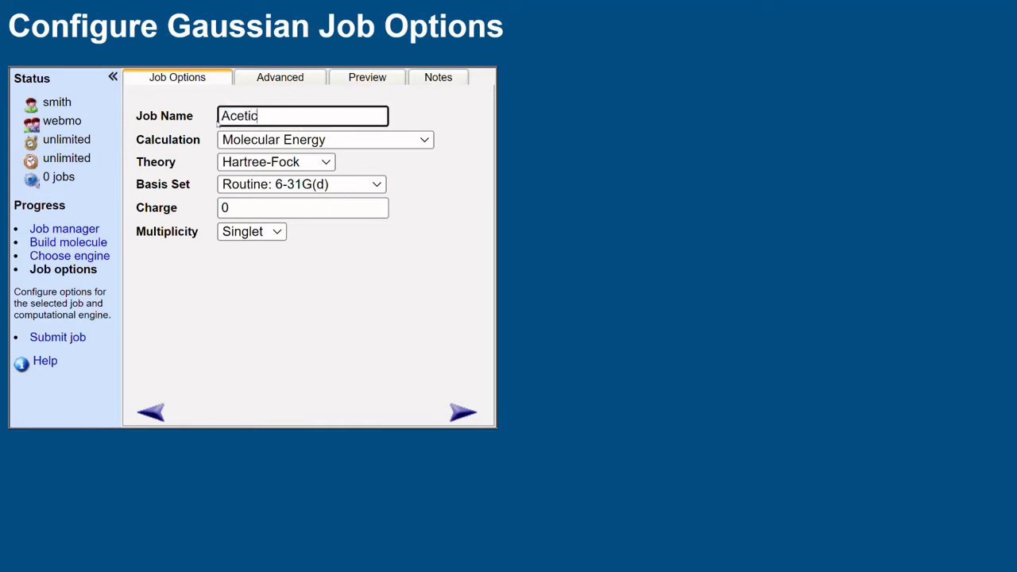
text(Acid)
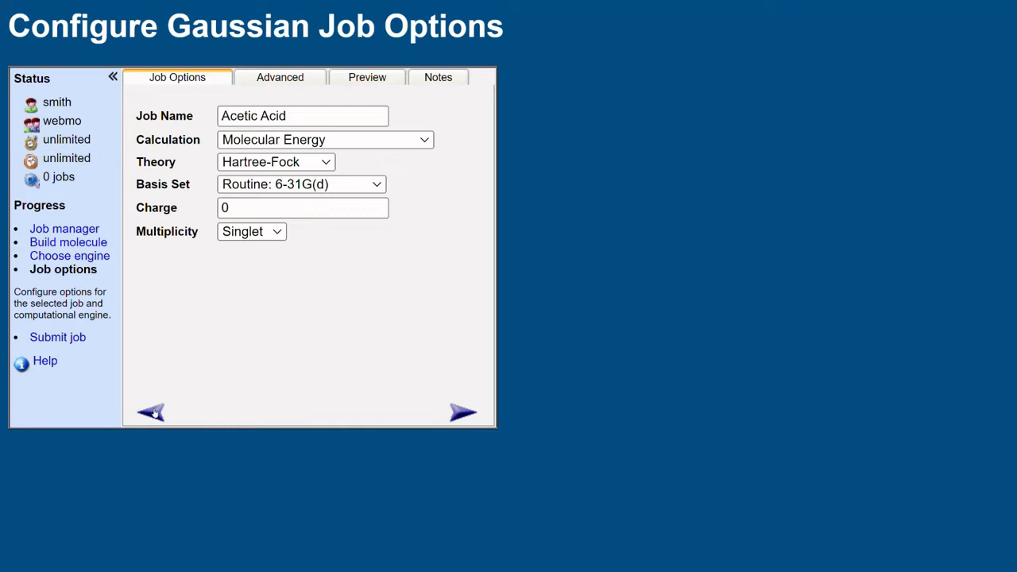
Revisit the engine list, then return to Gaussian and its advanced settings
click(149, 411)
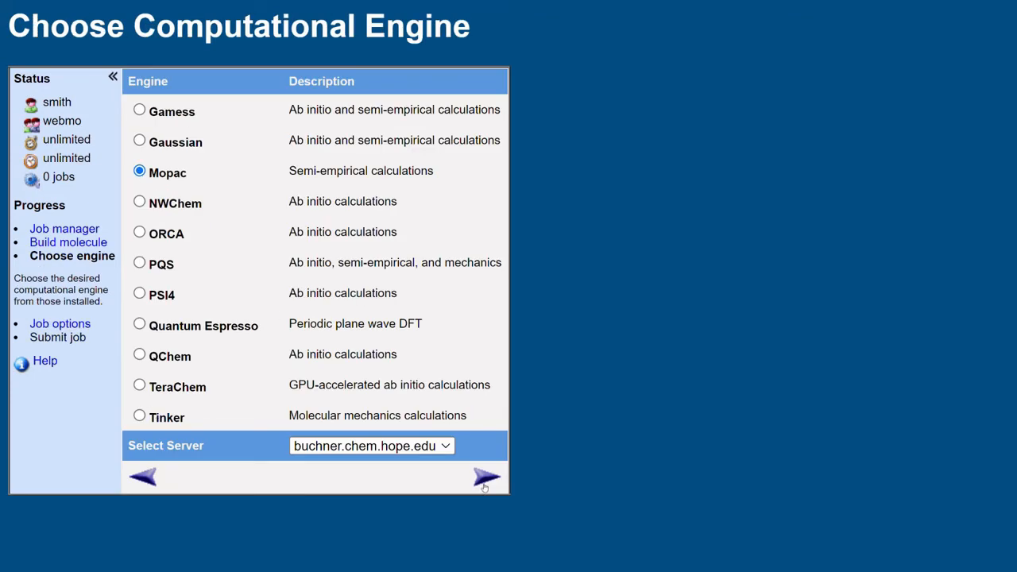
click(486, 476)
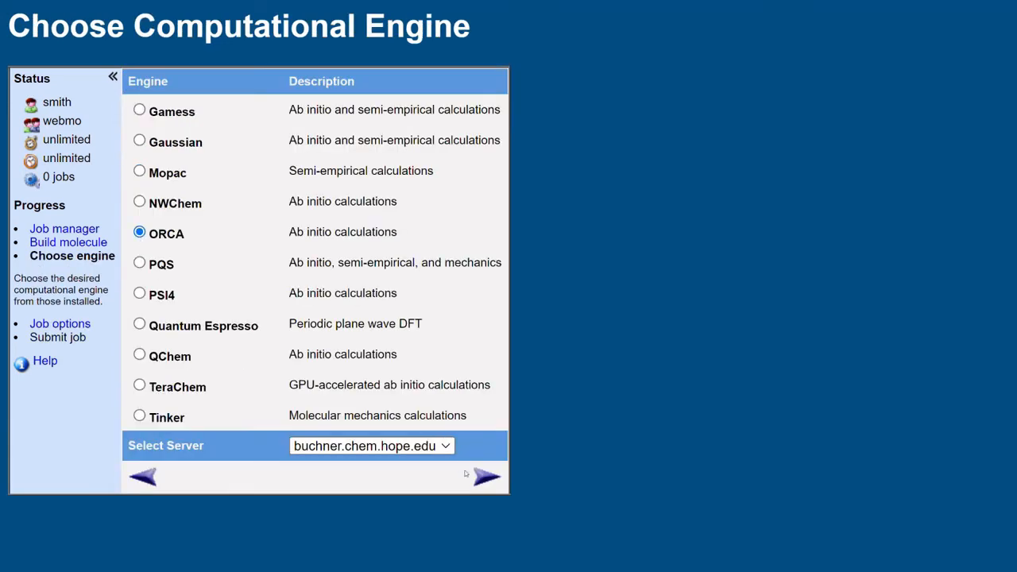
click(485, 476)
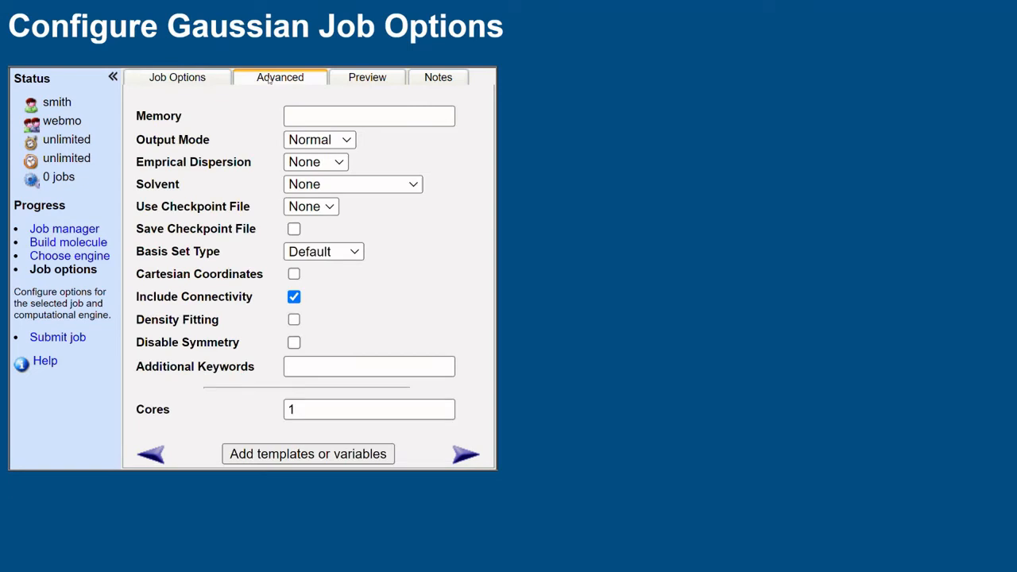
Make the calculation Vibrational Frequencies, review its advanced options, and reach the input preview
click(177, 77)
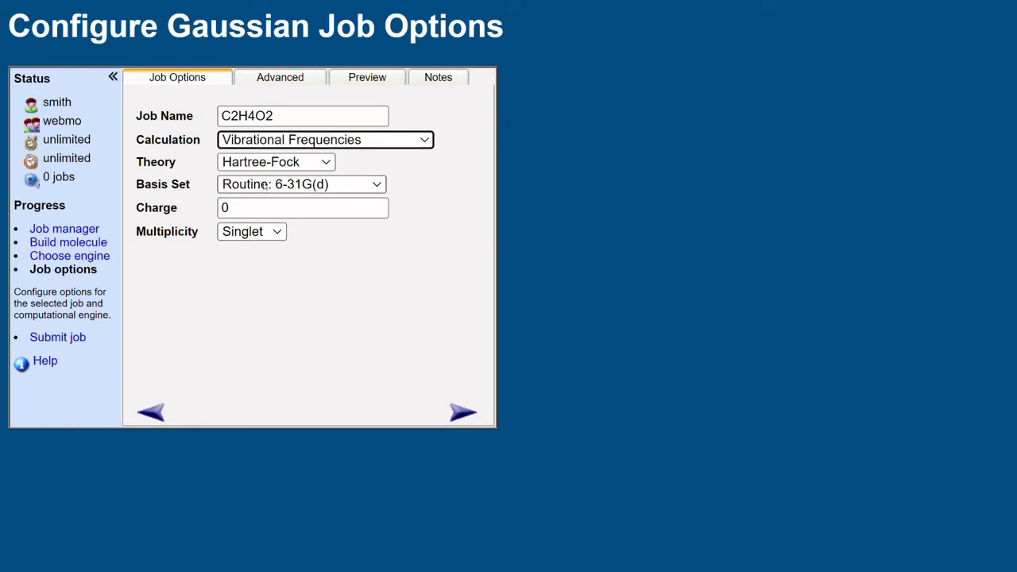
click(280, 77)
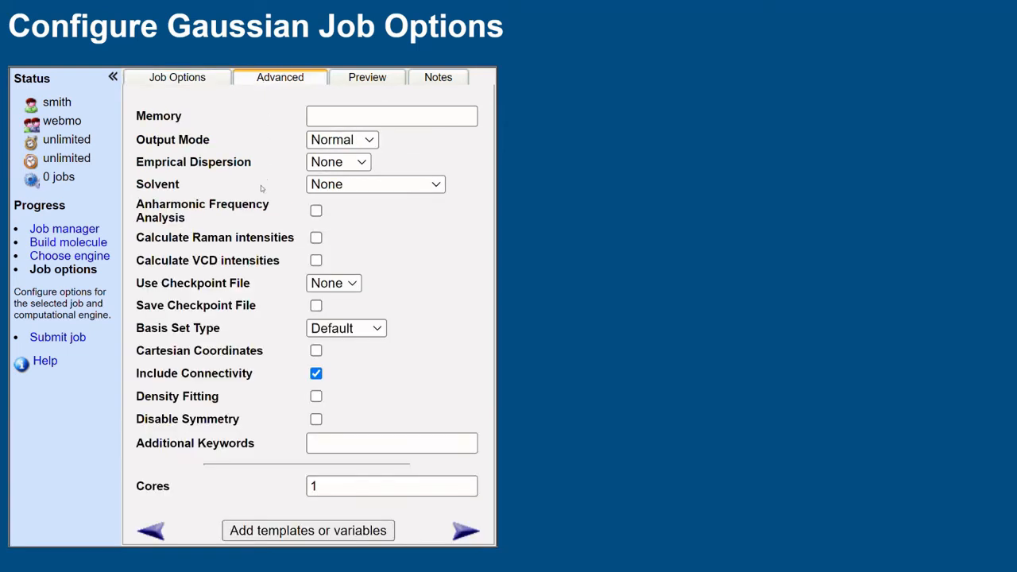
mouse_move(238, 275)
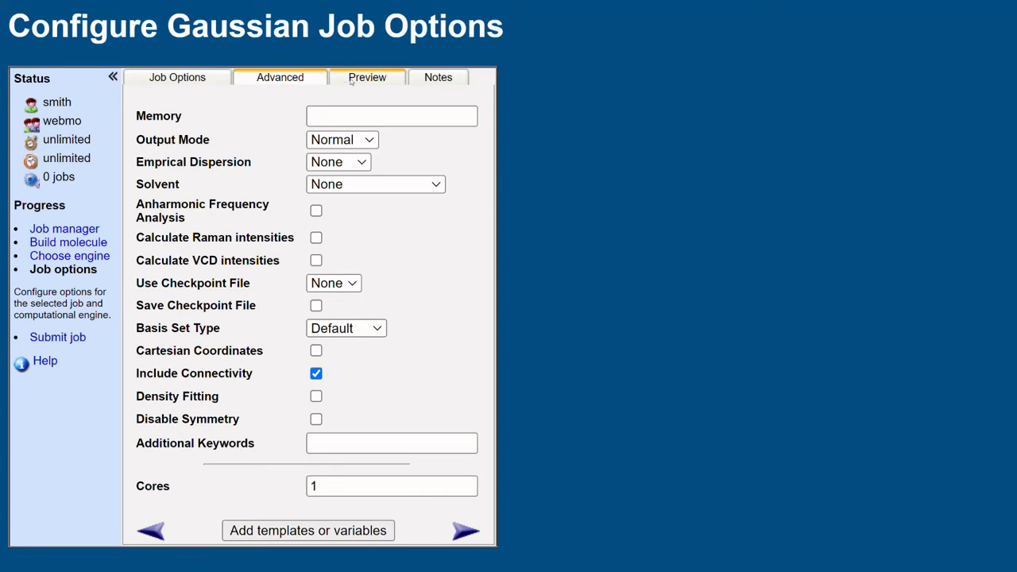
click(366, 77)
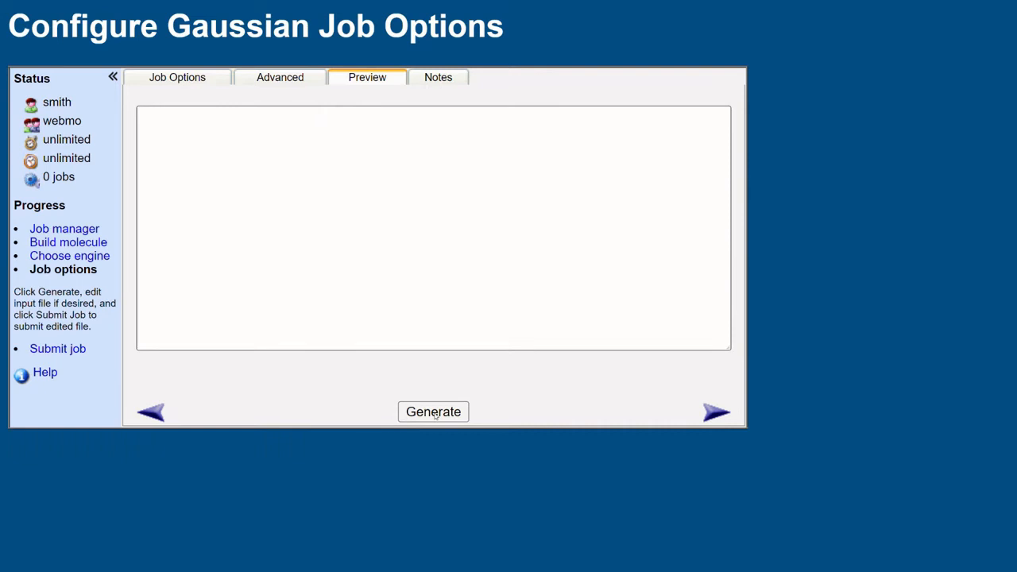
Generate the Gaussian input file with the HF/6-31G(d) FREQ route and Z-matrix
click(434, 411)
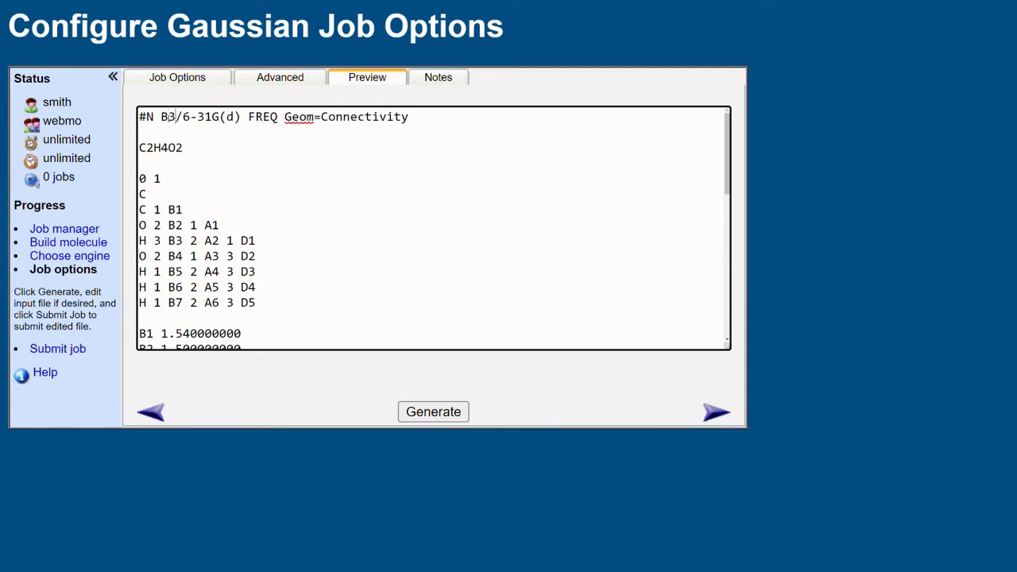
text(LYP)
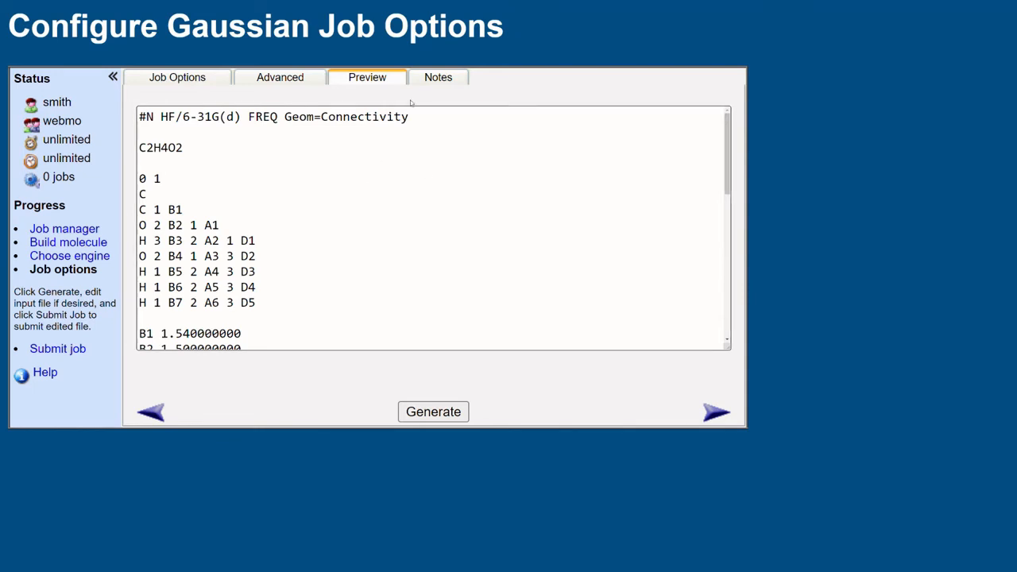
Write the job note 'My first WebMO Job!'
click(438, 77)
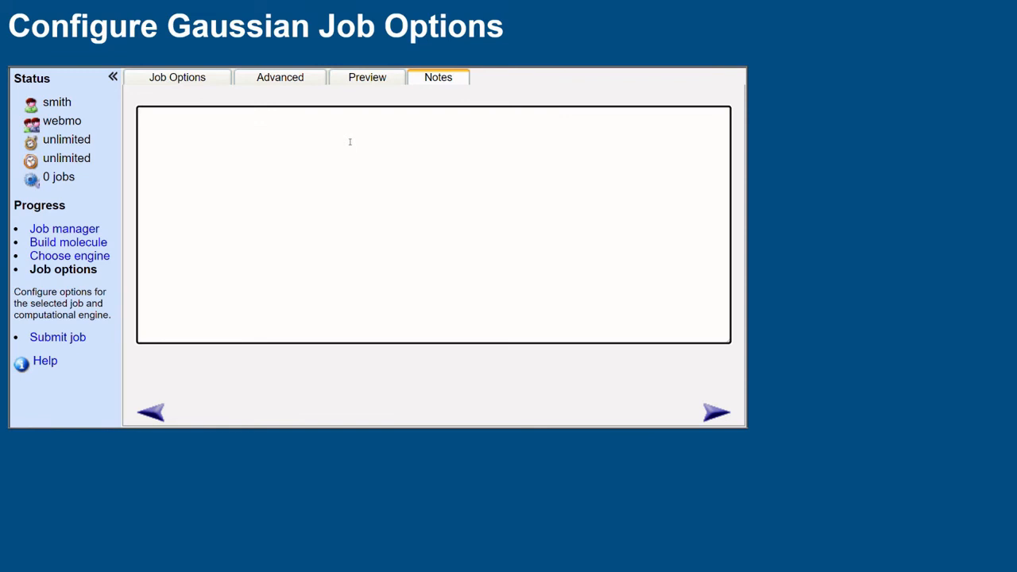
text(My first)
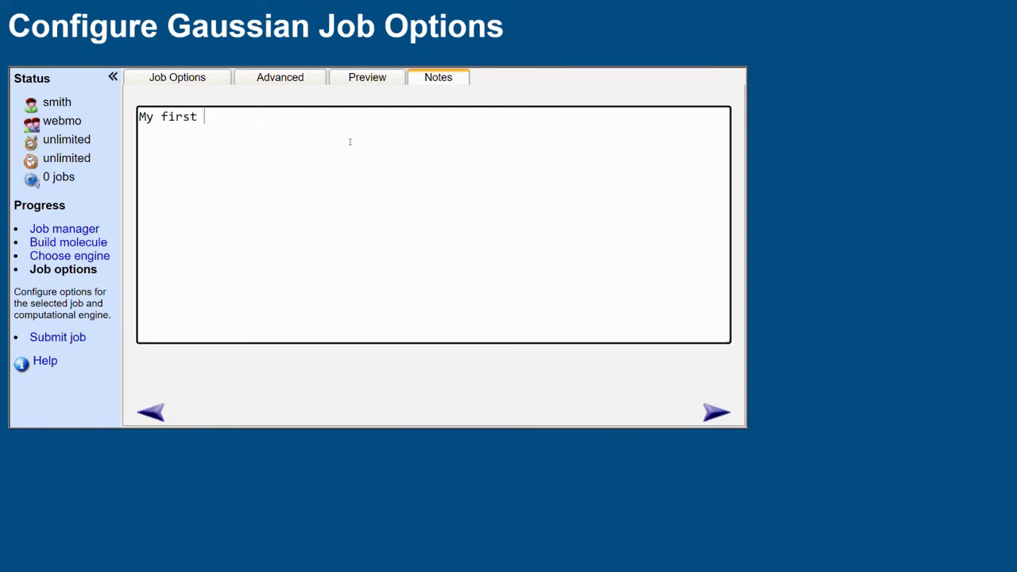
text(WebMO J)
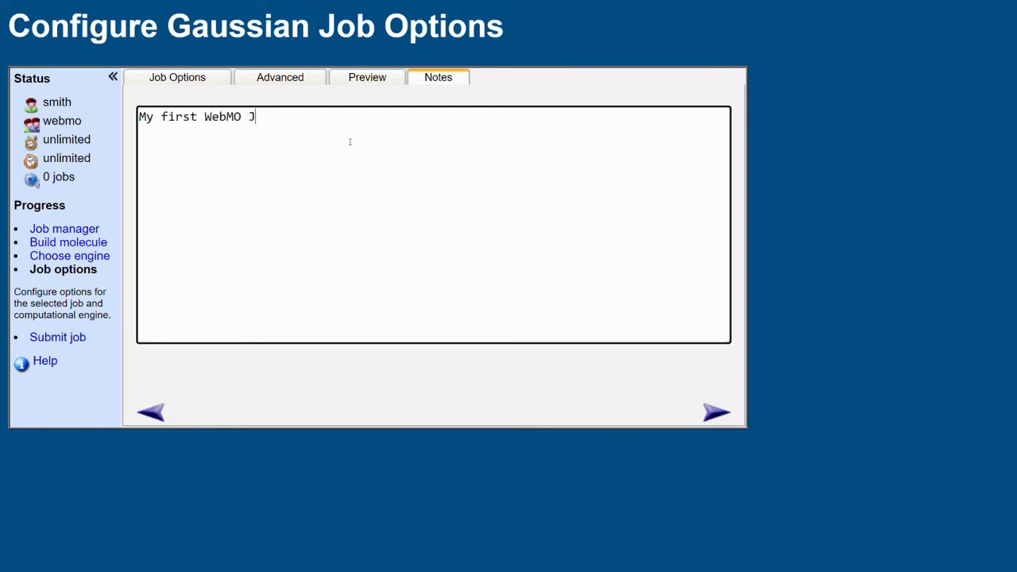
text(ob!)
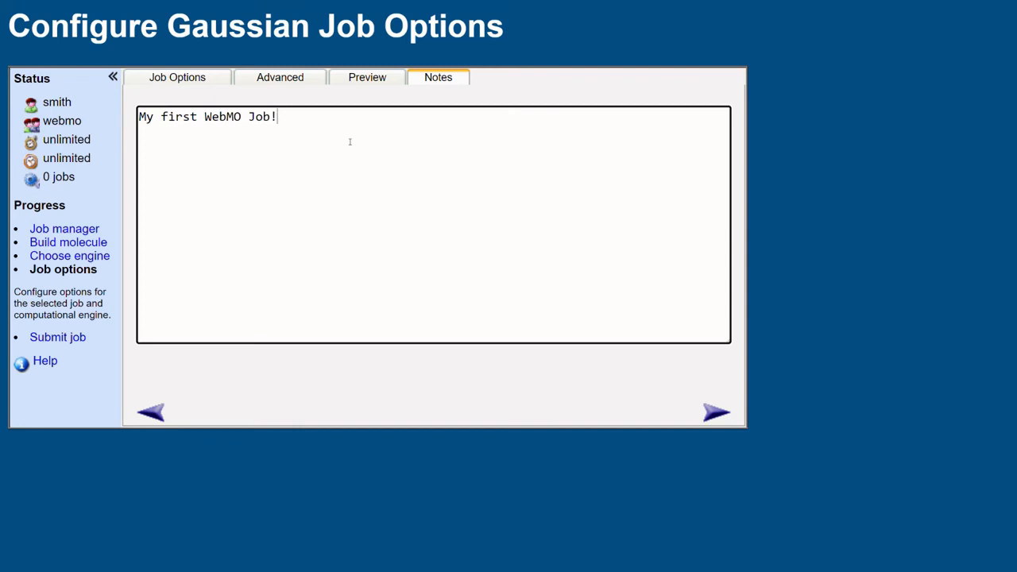
mouse_move(681, 359)
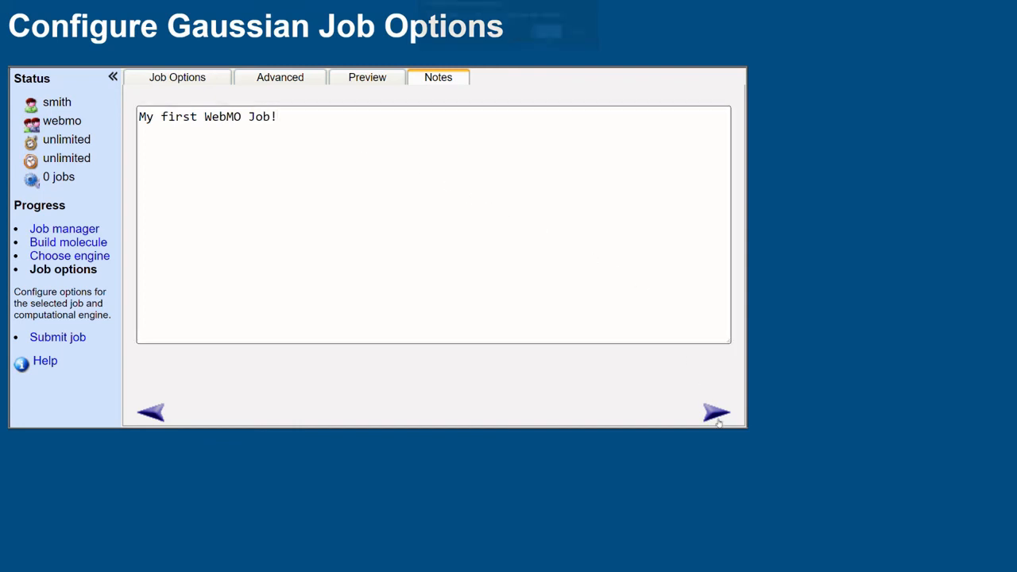
Submit the frequency job and confirm using the unedited input file
click(715, 411)
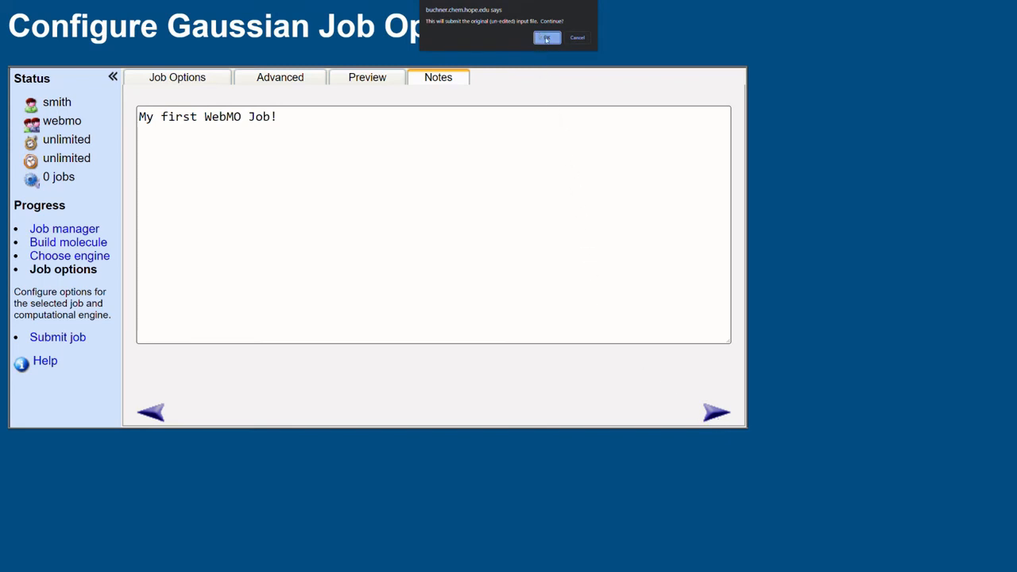
click(546, 37)
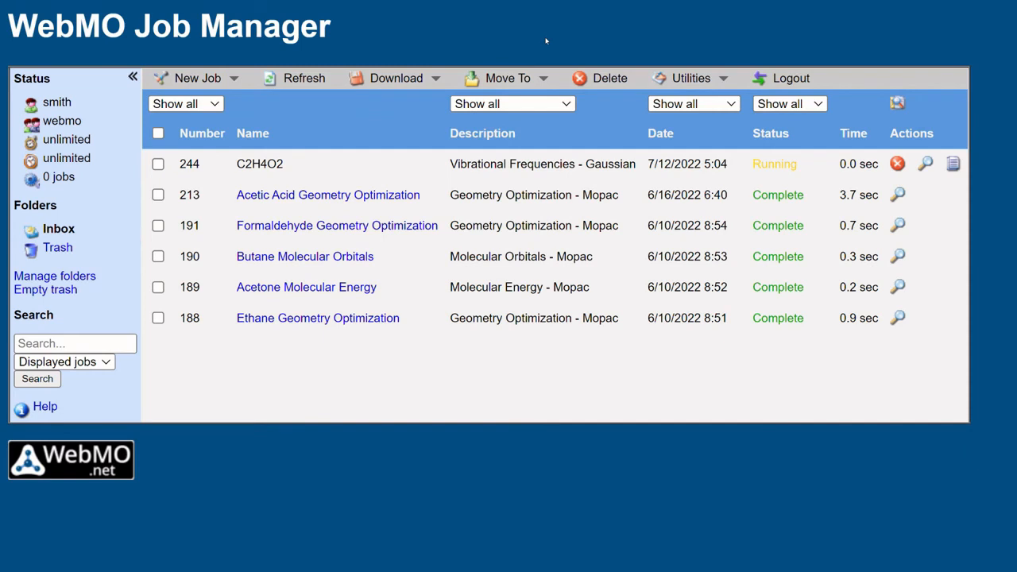
mouse_move(554, 185)
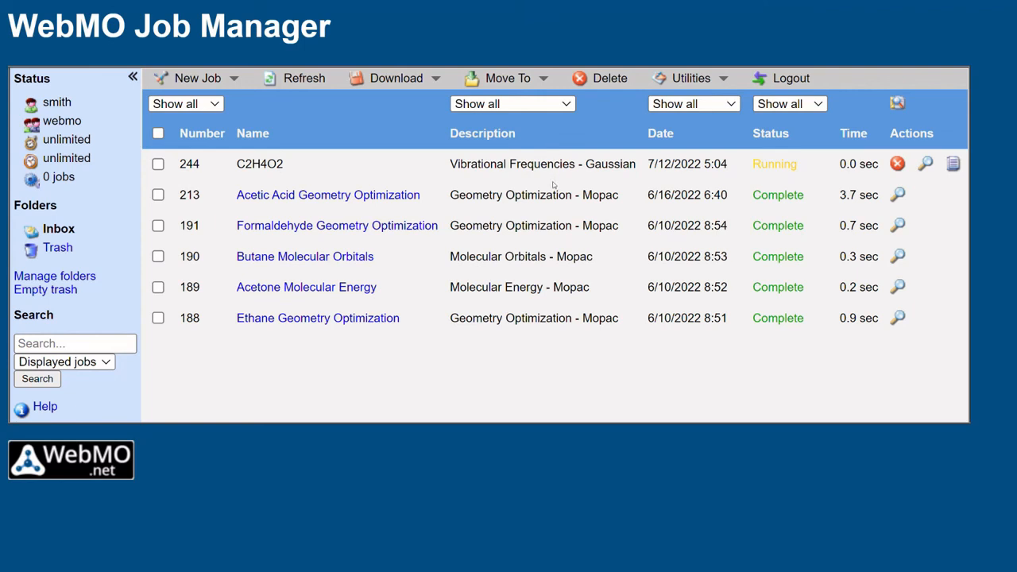
Refresh so job 244 shows Complete, then view its saved note
click(302, 78)
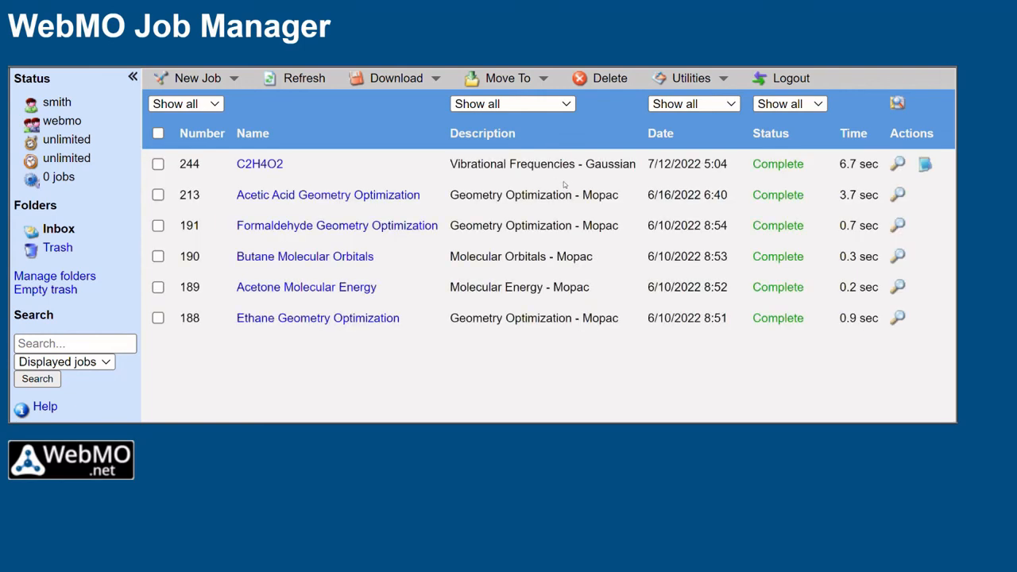
click(924, 164)
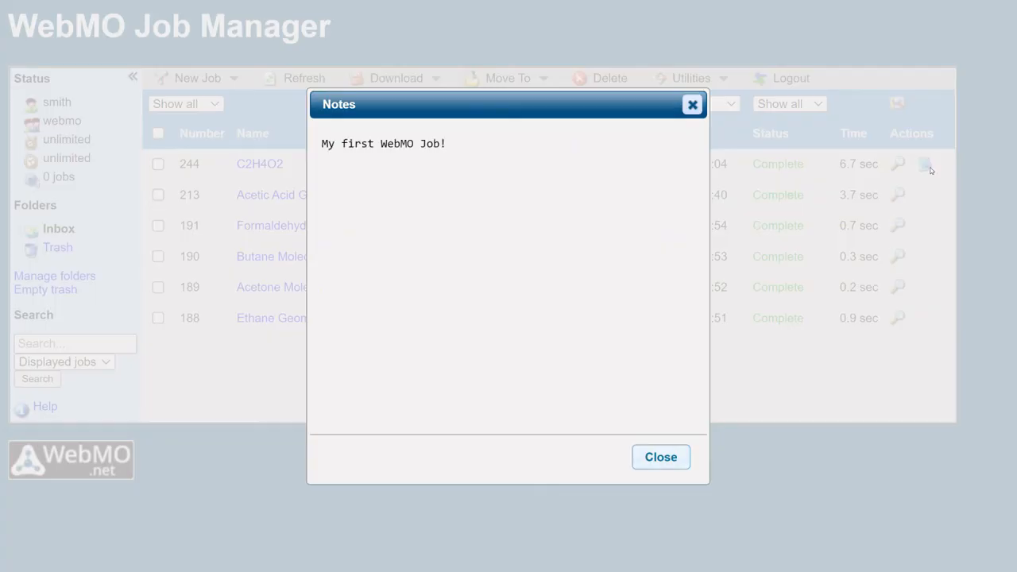